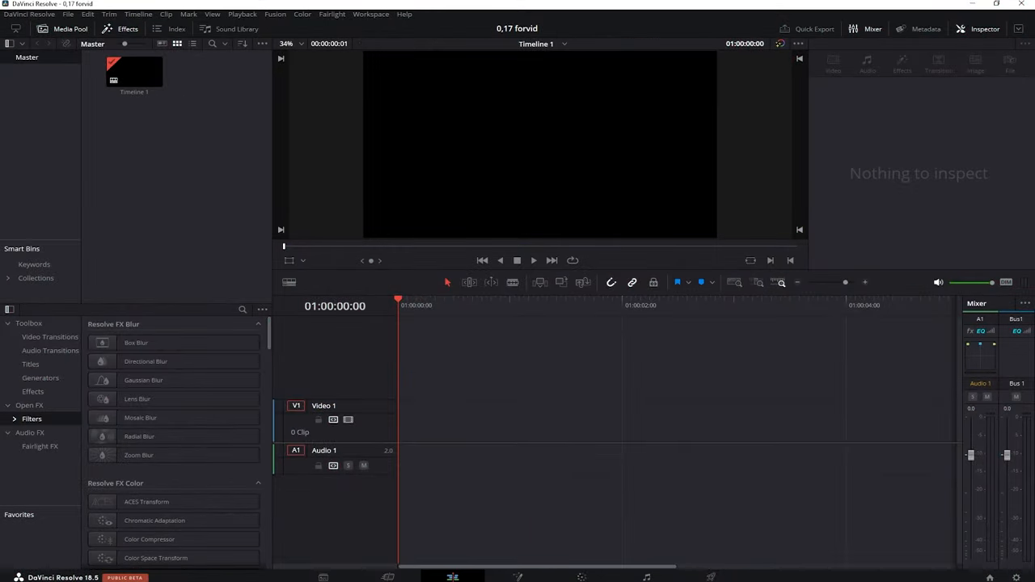
Step: Lower Lift to -0.12 and Gain to 0.89, and place points along the custom curve
drag(134, 71, 391, 420)
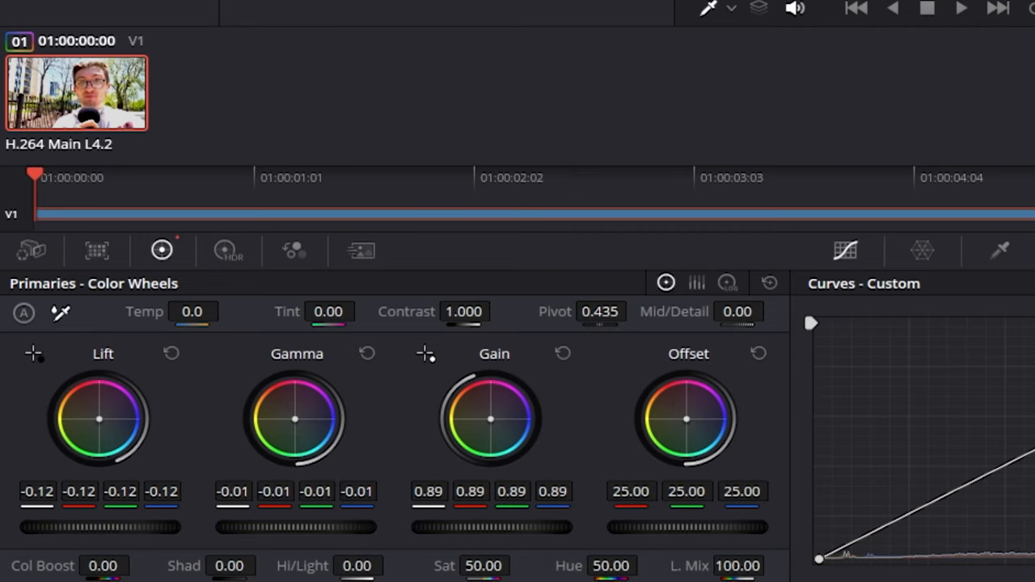
drag(323, 527, 315, 527)
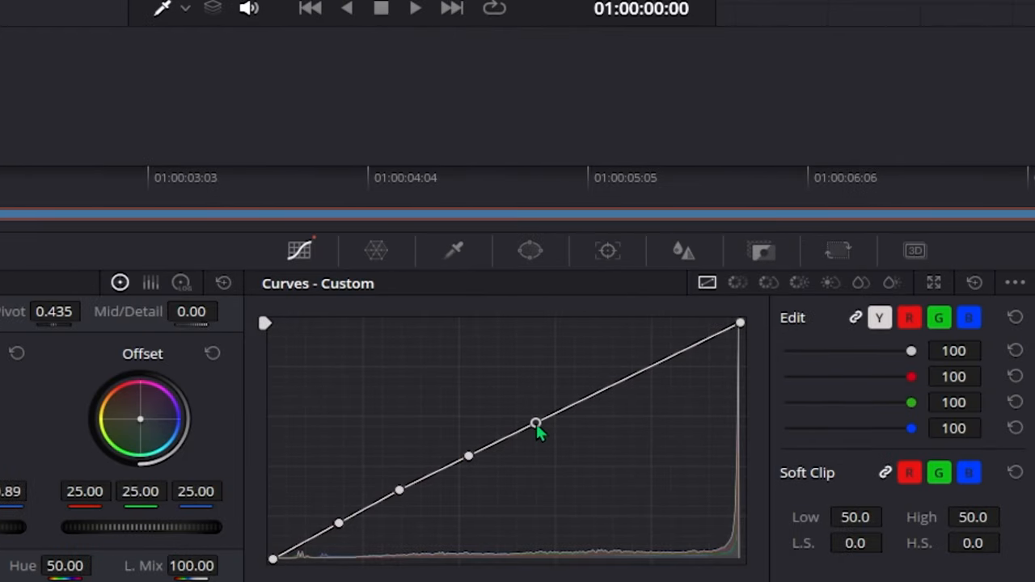
Step: Reshape the custom curve's lower and middle points to brighten the lower midtones
drag(535, 422, 682, 349)
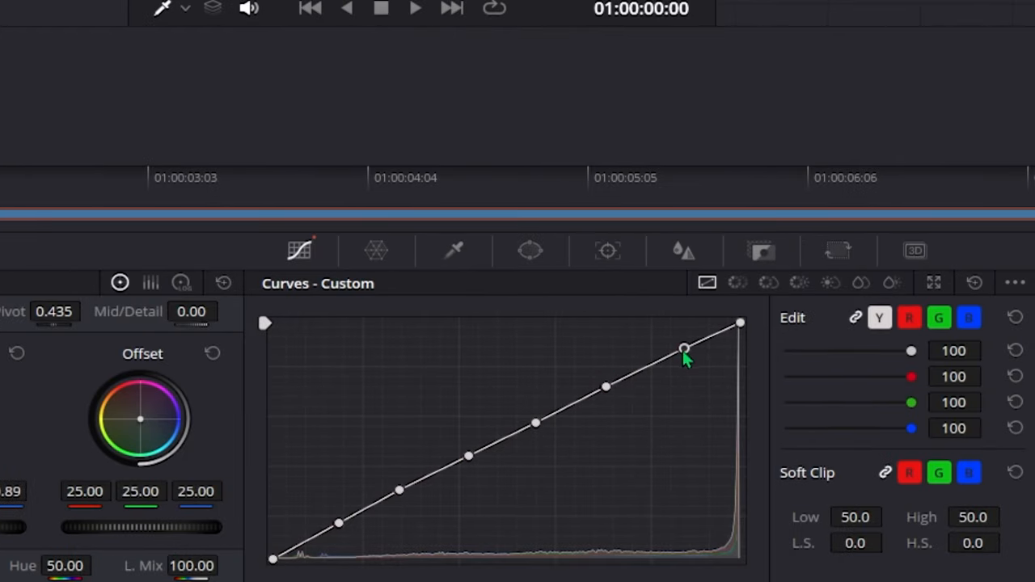
drag(683, 349, 537, 430)
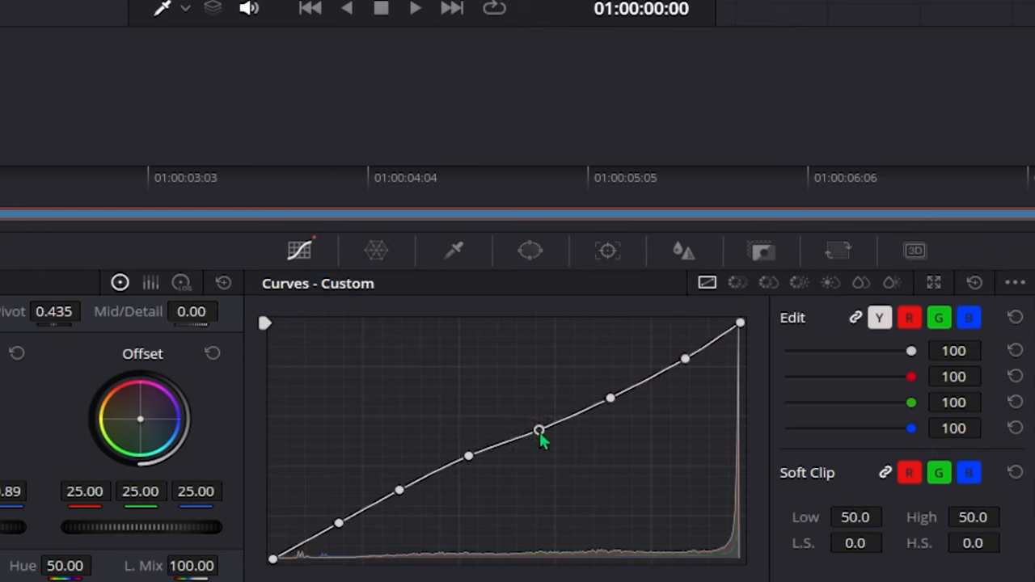
drag(537, 430, 339, 534)
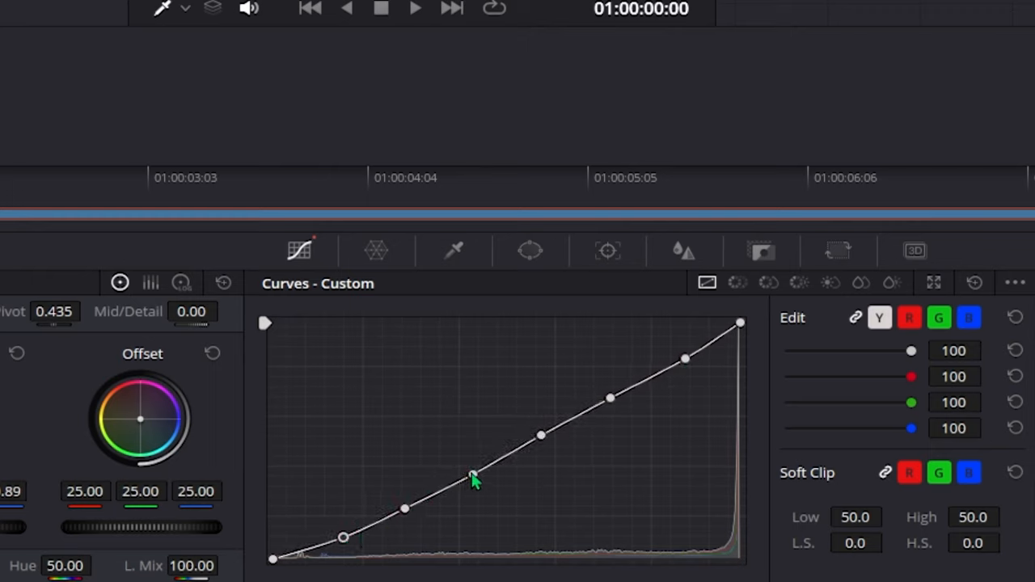
drag(472, 475, 467, 459)
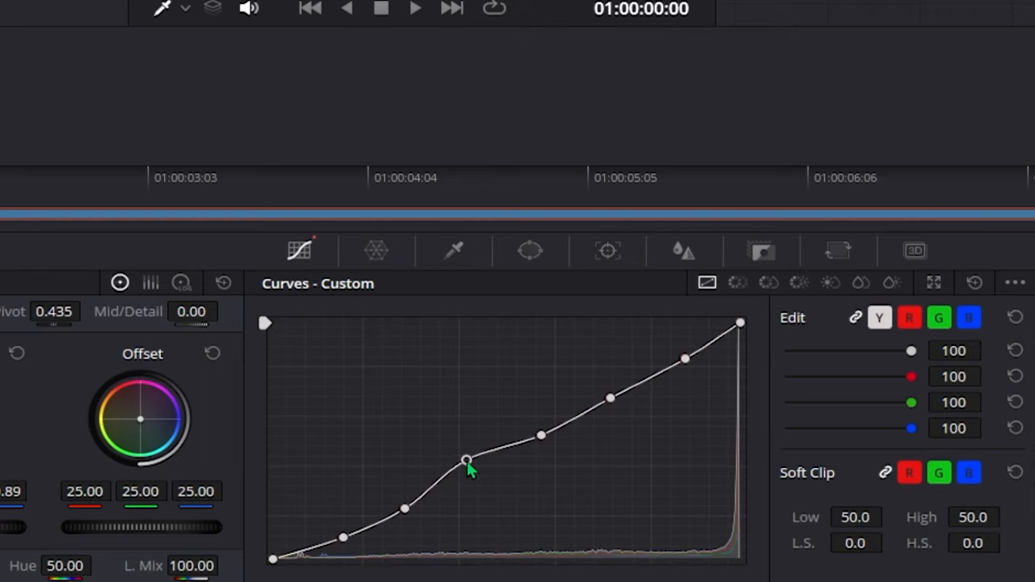
drag(469, 460, 614, 404)
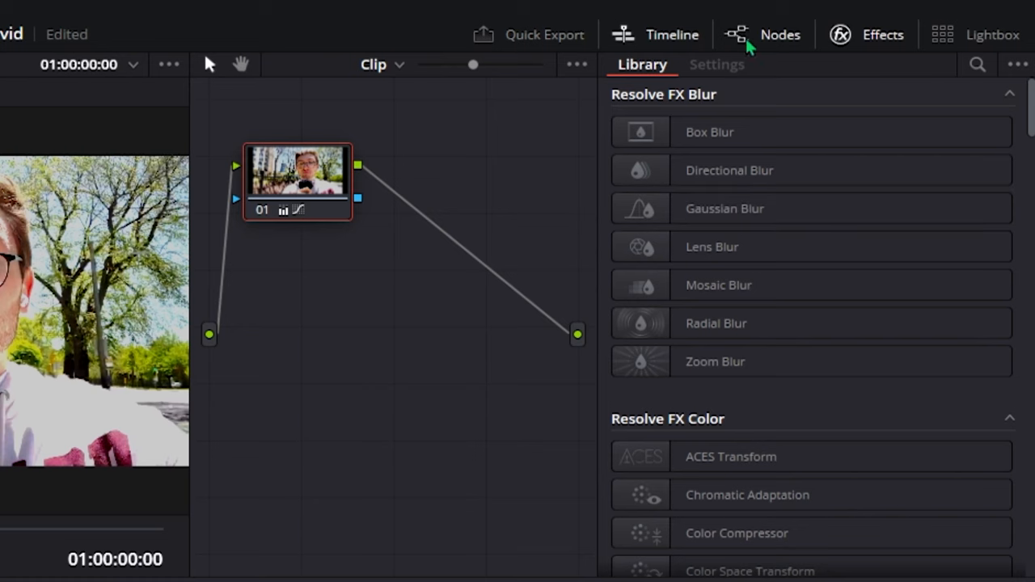
Step: Add a serial node after node 01 via its Add Node menu
right_click(297, 175)
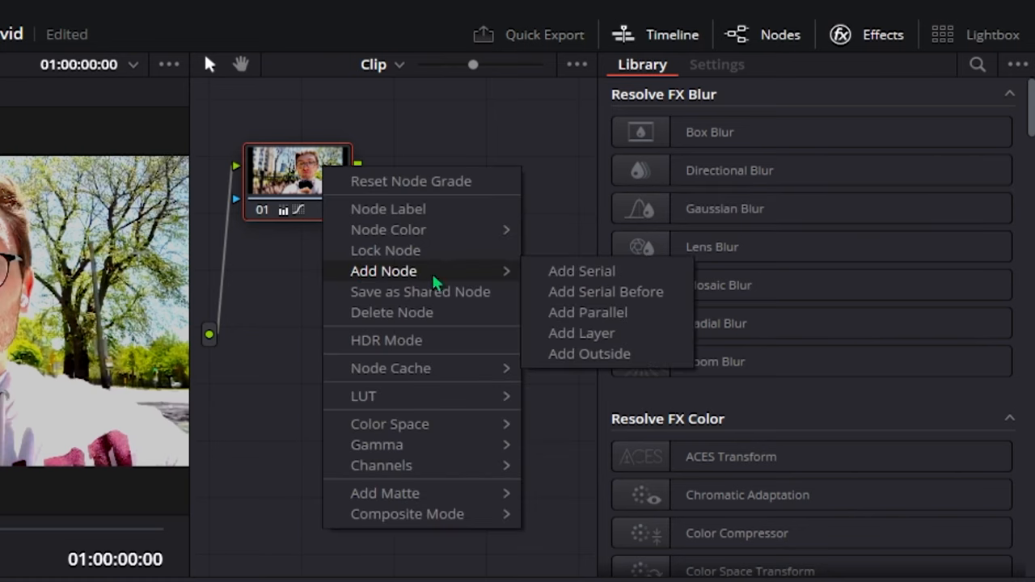
click(582, 272)
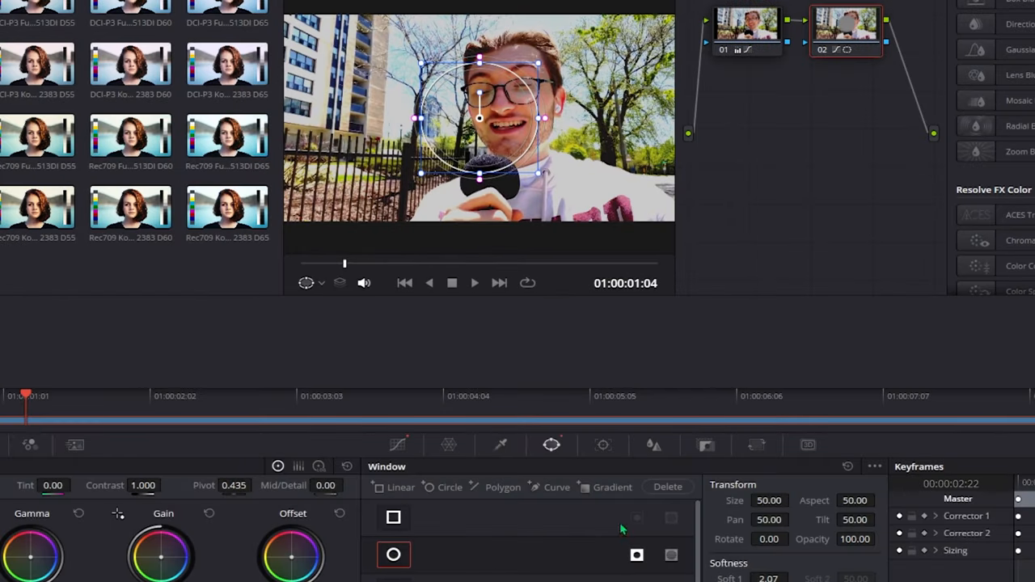
Step: Fit node 02's circular window to the face at aspect 39.58 with softness 4.85
drag(479, 120, 511, 96)
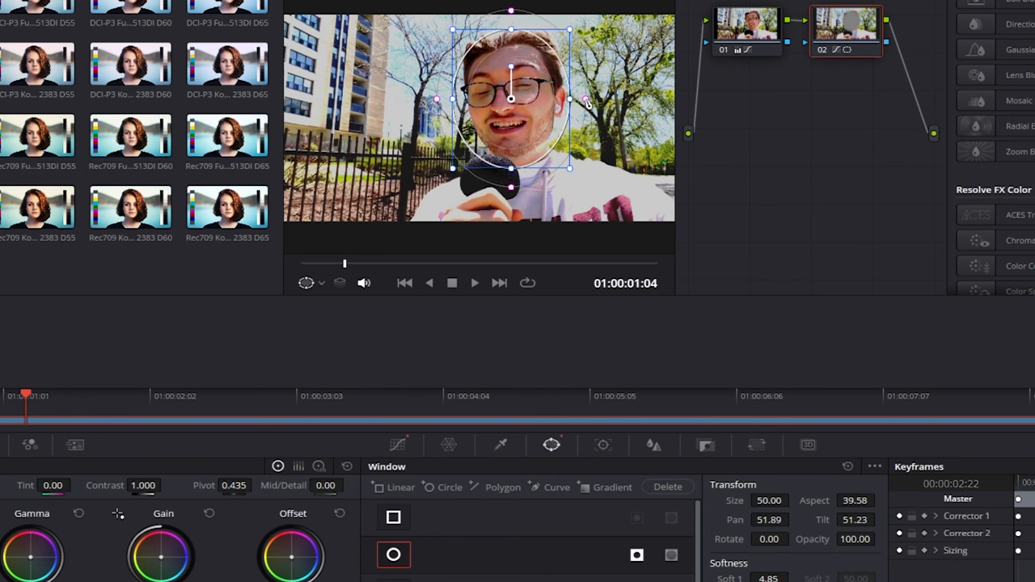
mouse_move(401, 445)
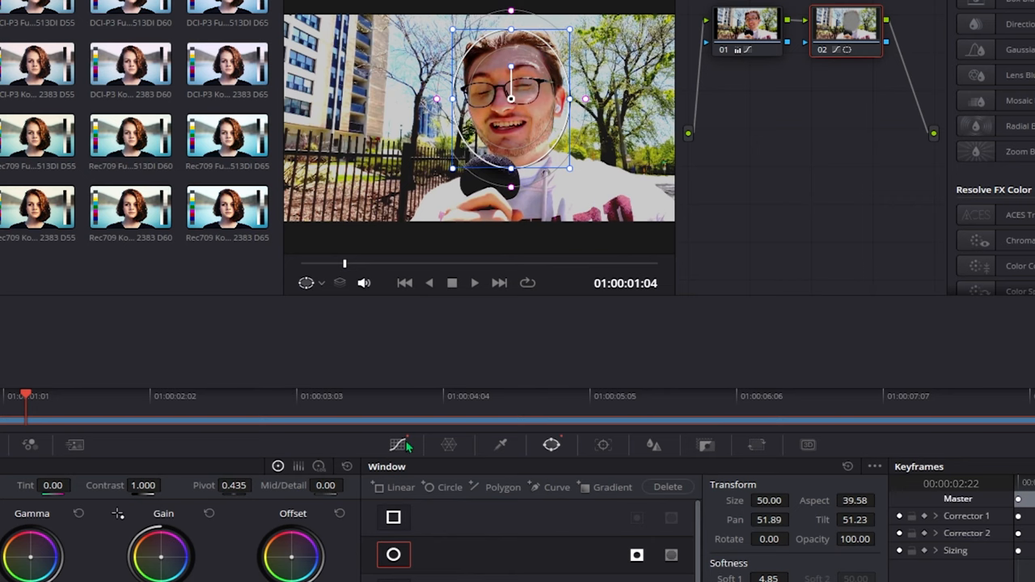
click(396, 444)
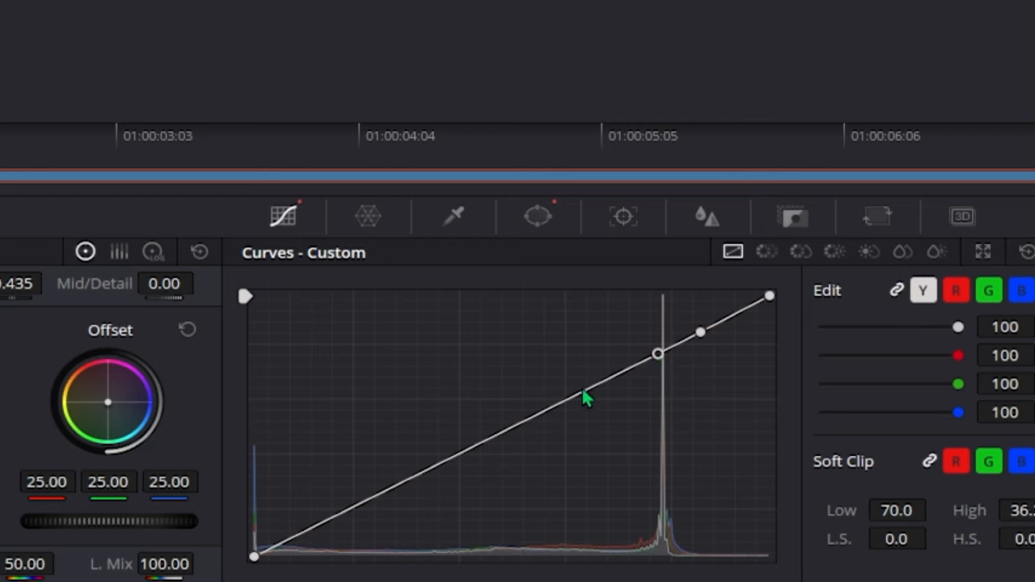
Step: Shape node 02's custom curve to rise steeply near the highlights
drag(658, 353, 658, 343)
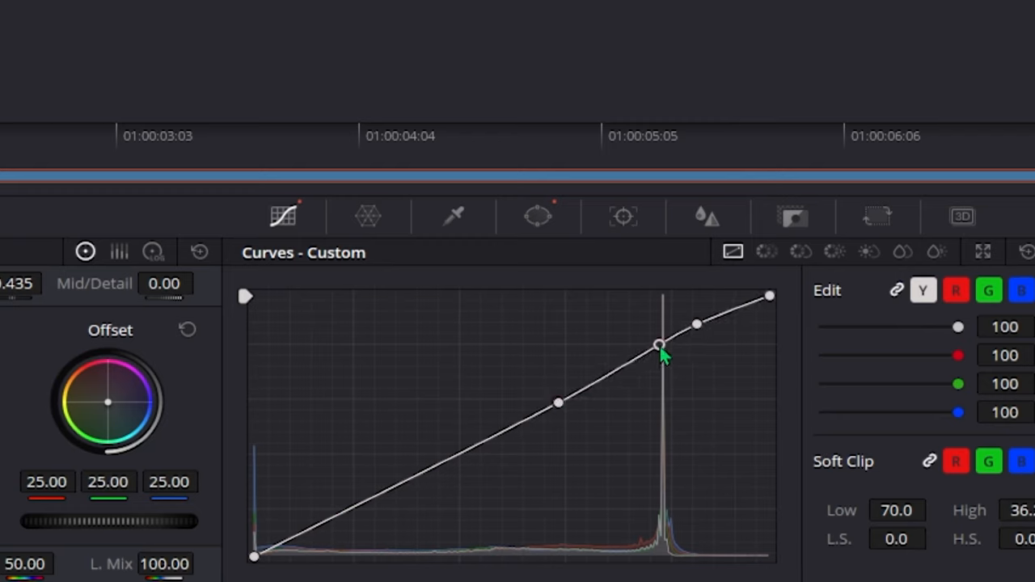
drag(659, 343, 608, 414)
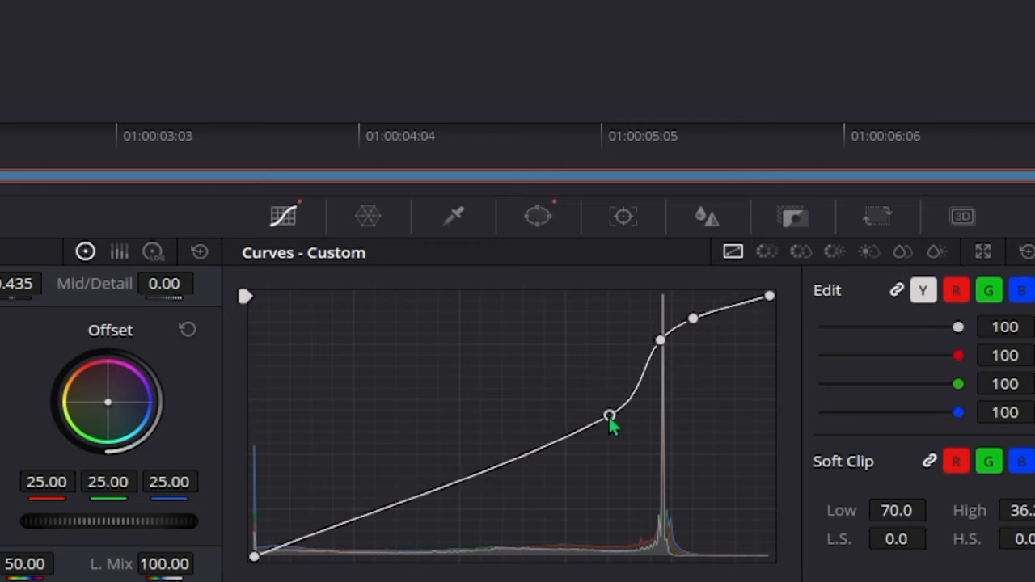
drag(607, 414, 605, 419)
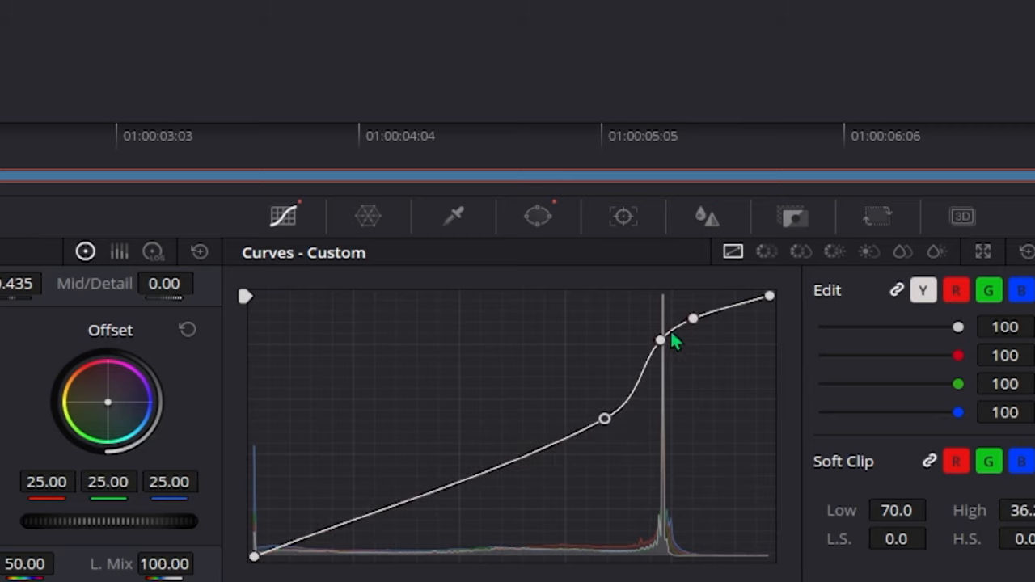
drag(660, 340, 660, 353)
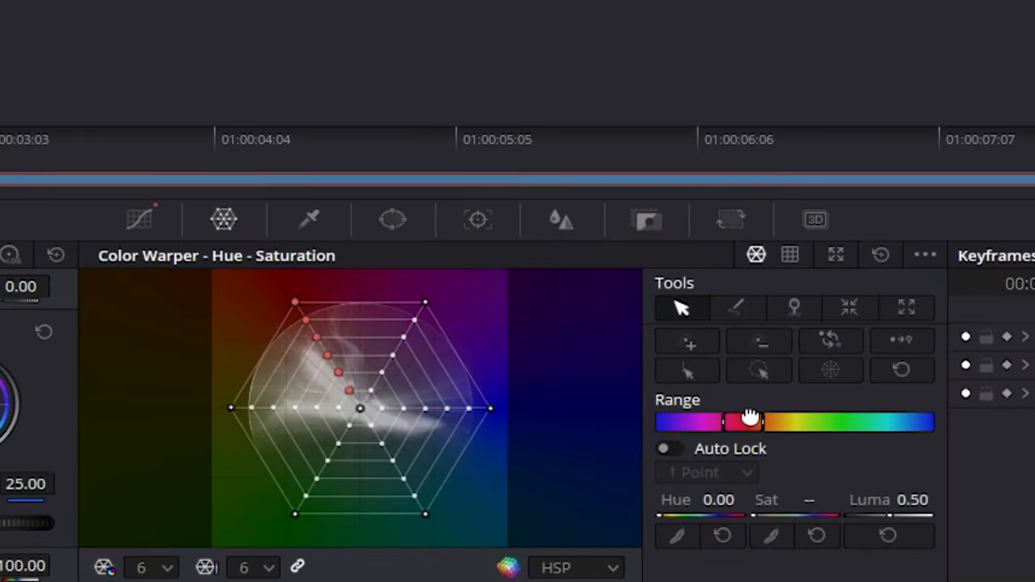
Step: Pull the red hues toward lower saturation in the Color Warper
drag(747, 419, 744, 419)
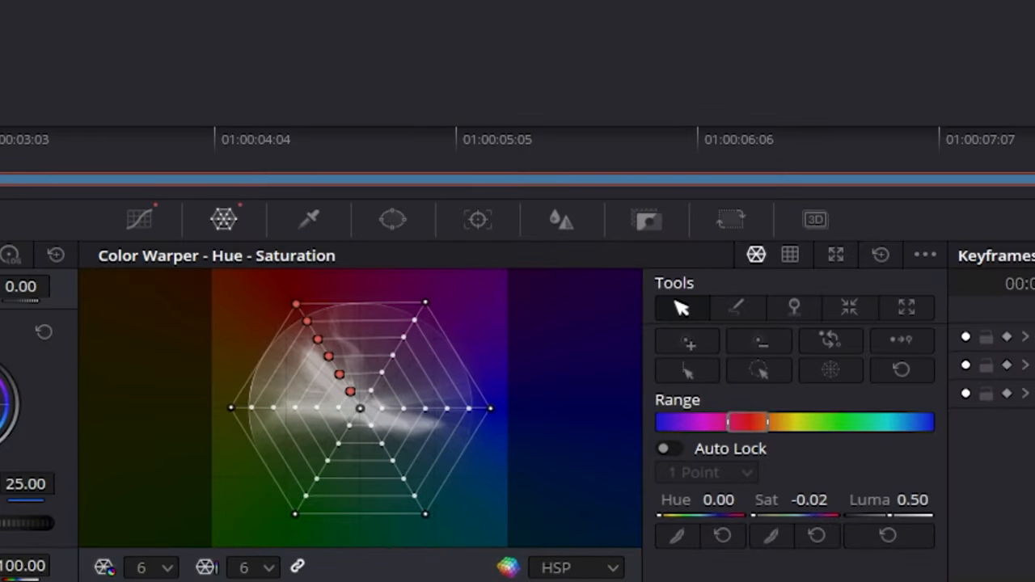